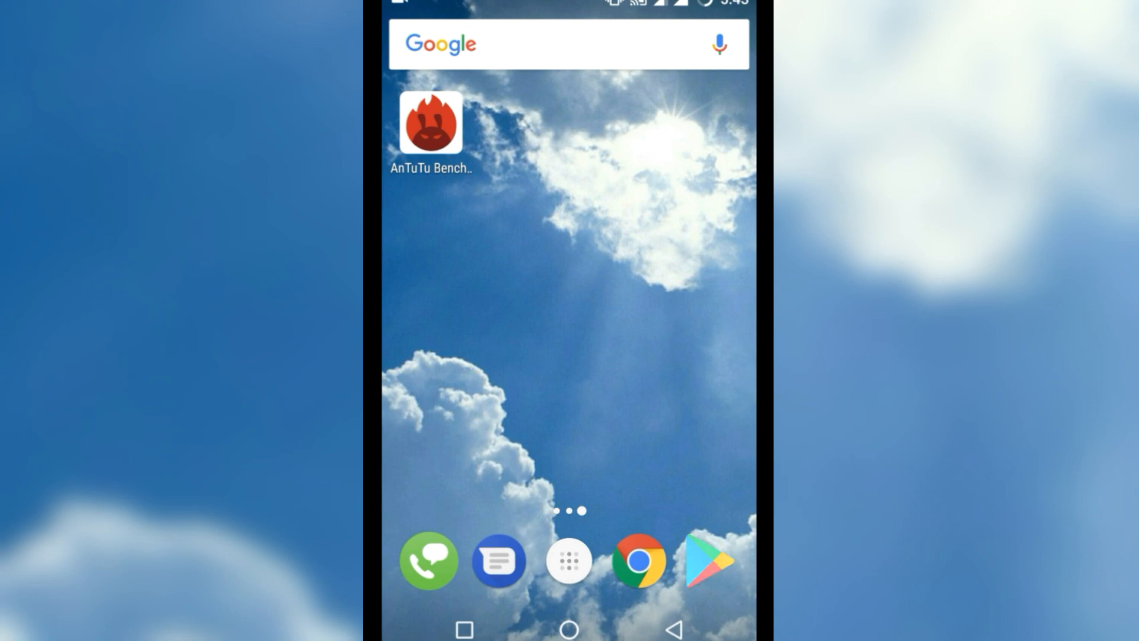
# Step: Search Play Store for 'antutu' and open the installed Antutu Benchmark app page
pyautogui.click(707, 560)
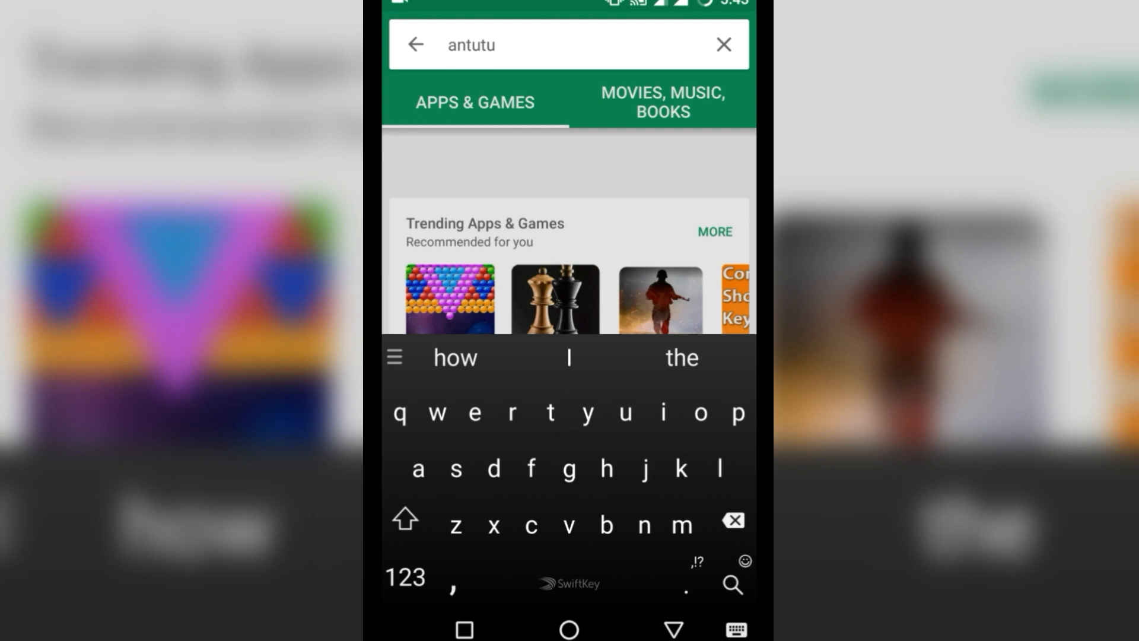
pyautogui.click(733, 585)
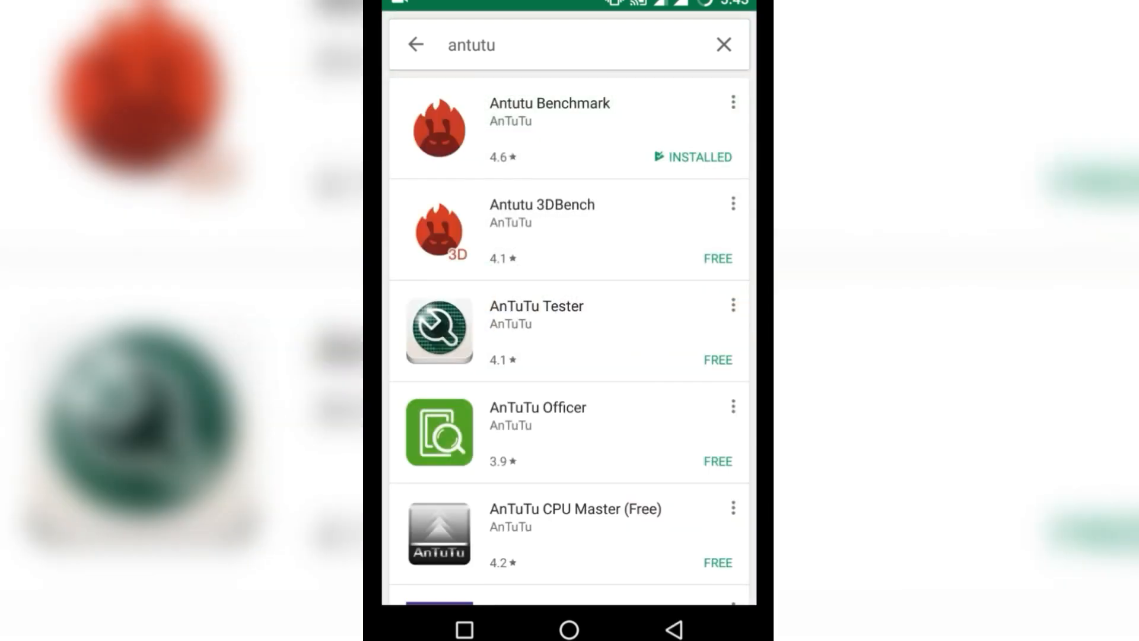
pyautogui.click(550, 129)
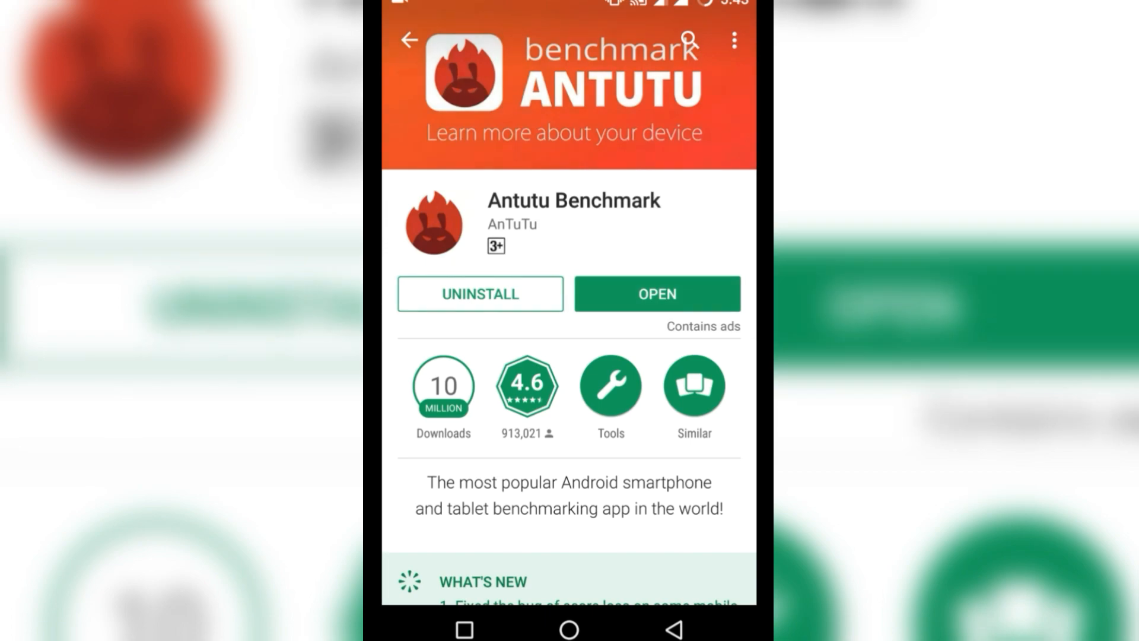
# Step: Launch AnTuTu Benchmark and view the phone's hardware info (Snapdragon 801, Android 6.0.1)
pyautogui.click(656, 295)
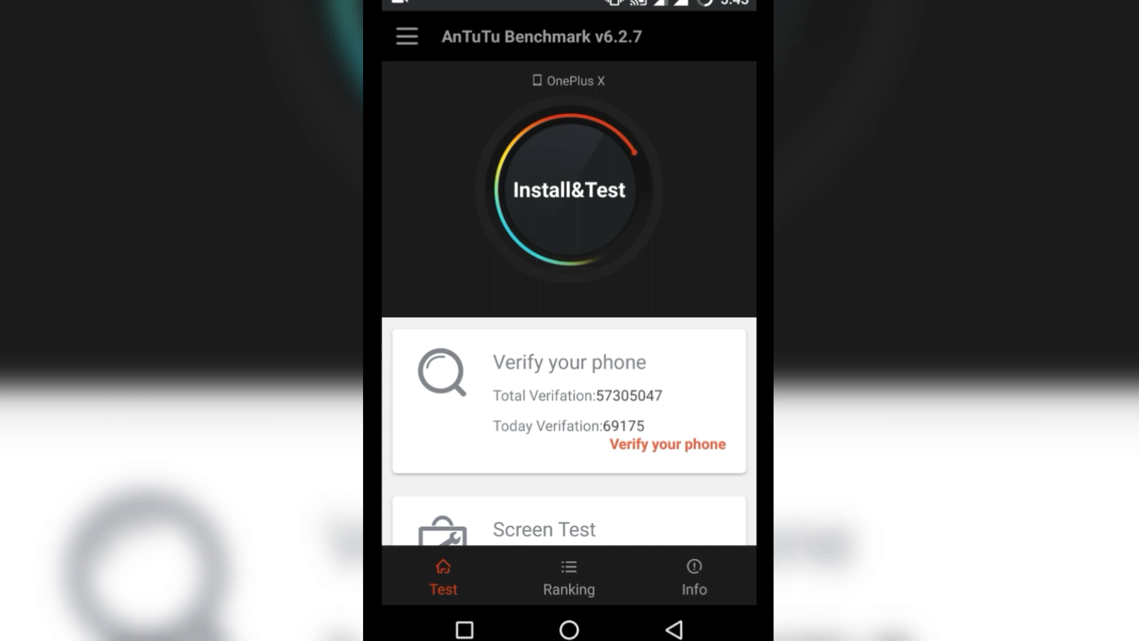
pyautogui.click(695, 577)
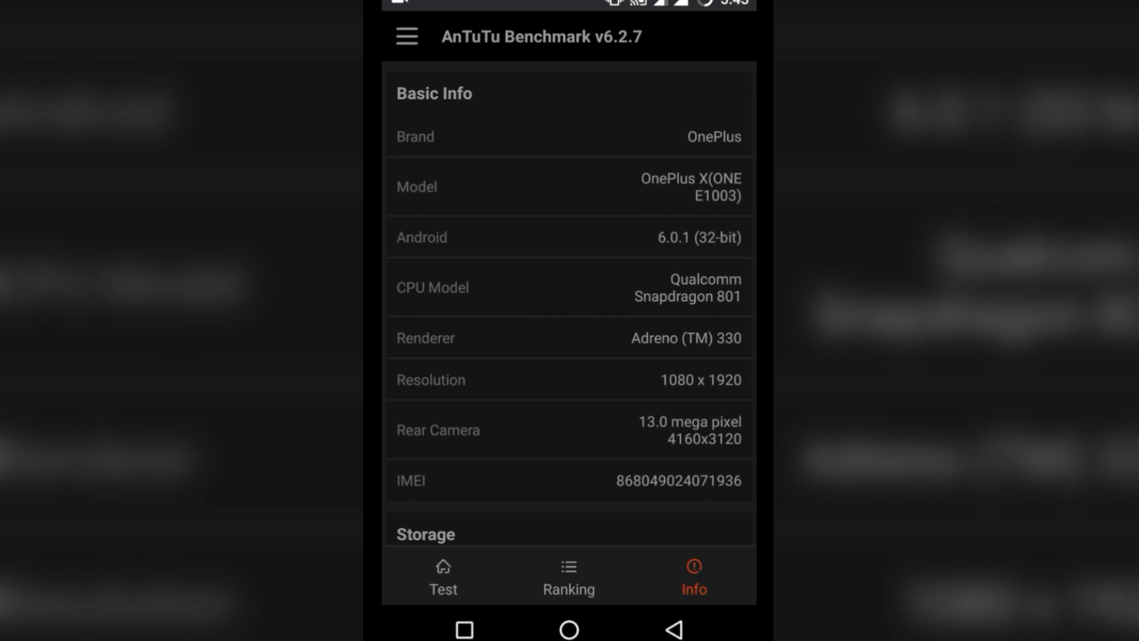
pyautogui.click(464, 629)
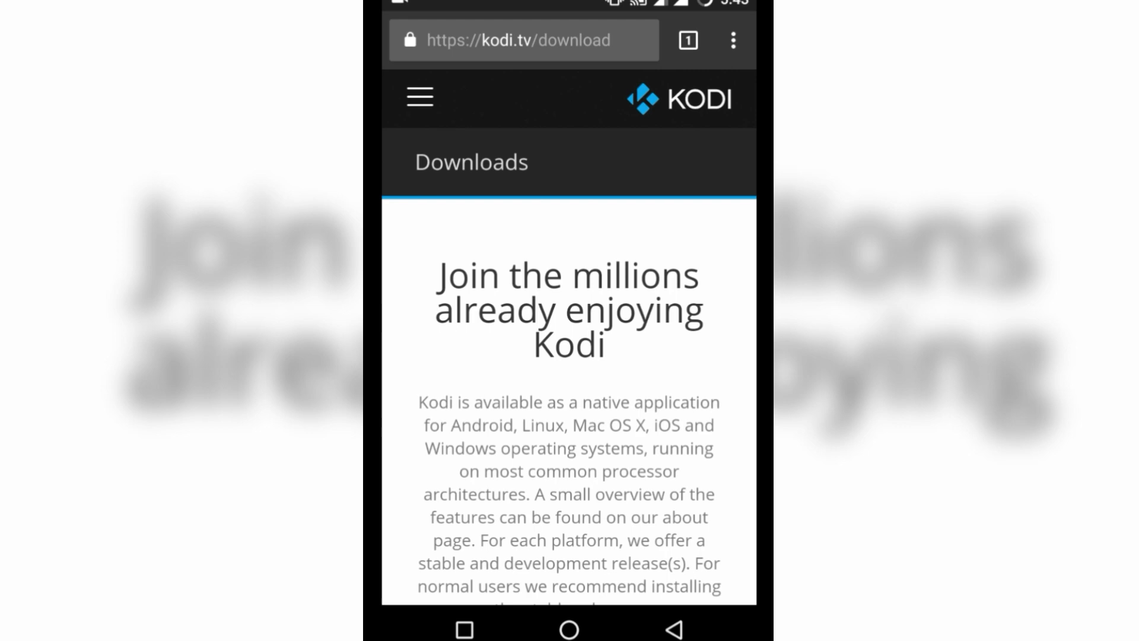
# Step: On kodi.tv/download, show the Android development builds with the nightly ARMV7A and ARMV8A buttons in view
pyautogui.scroll(-3)
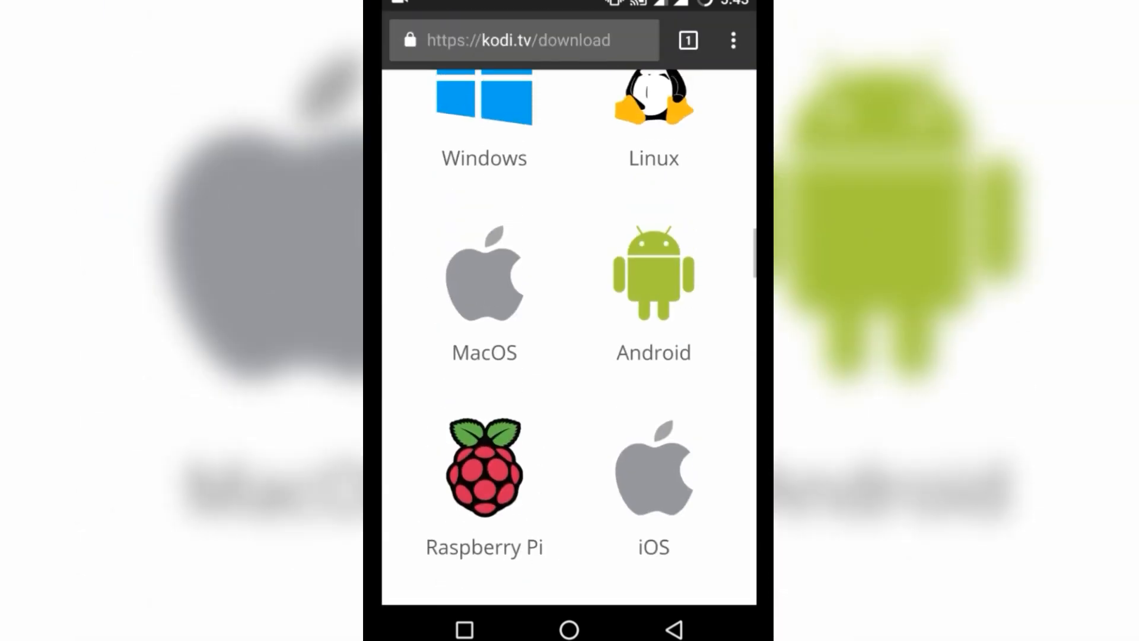
pyautogui.click(652, 273)
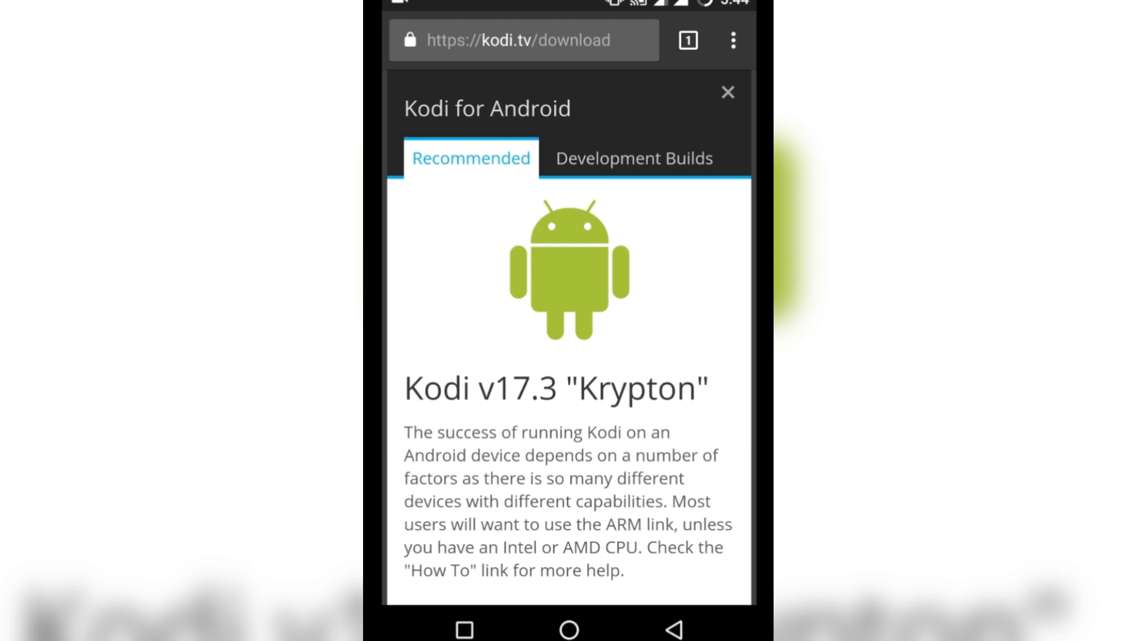
pyautogui.click(633, 158)
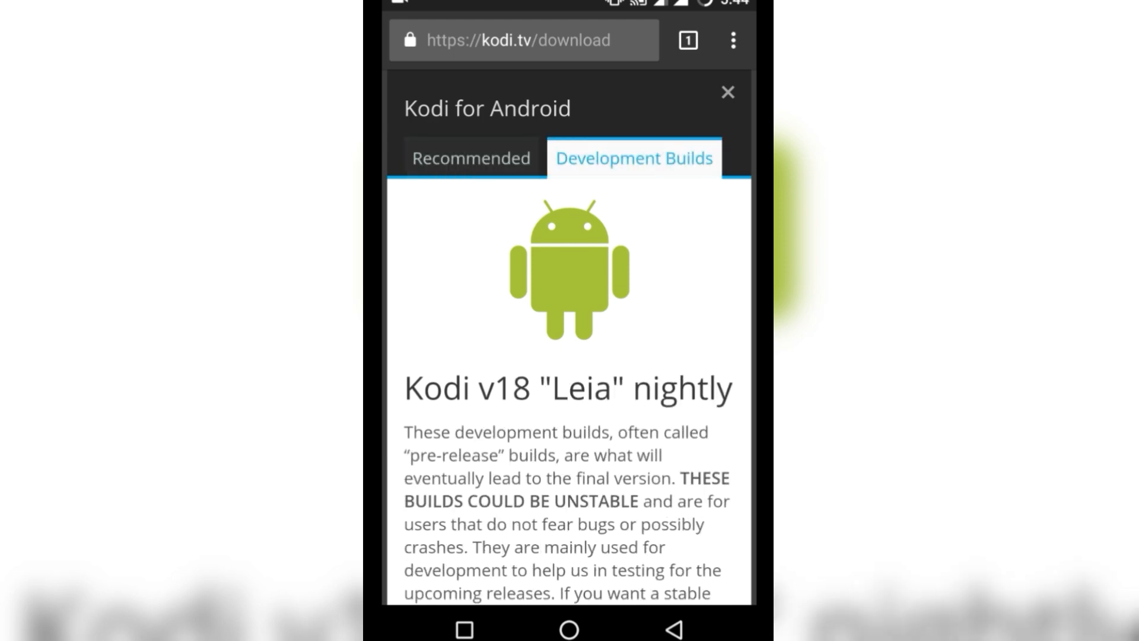
pyautogui.scroll(-3)
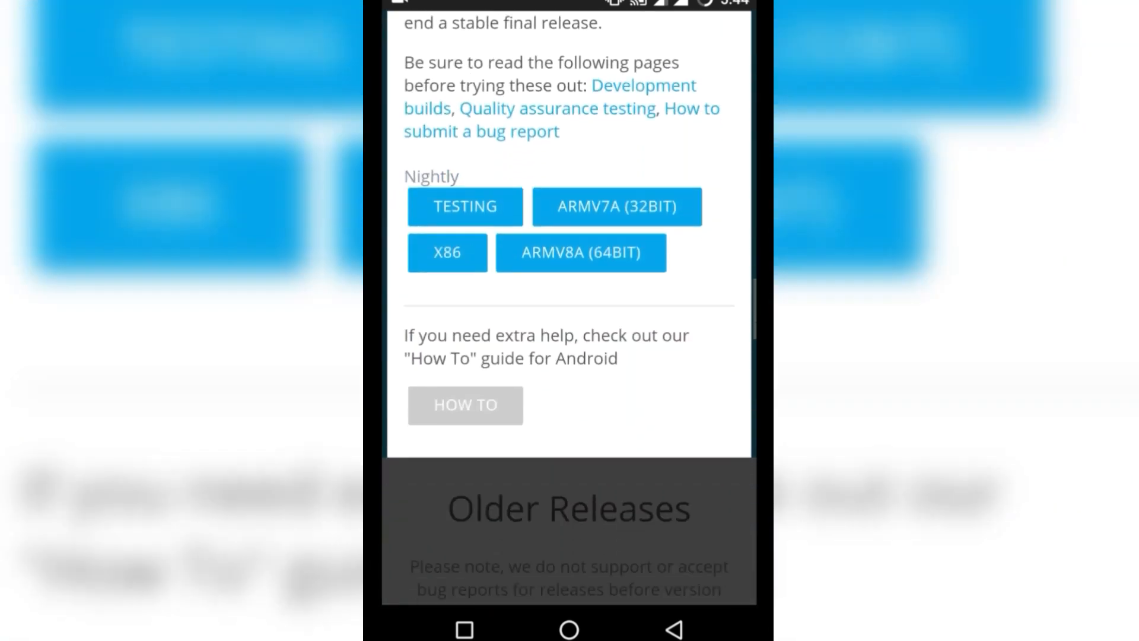
pyautogui.scroll(3)
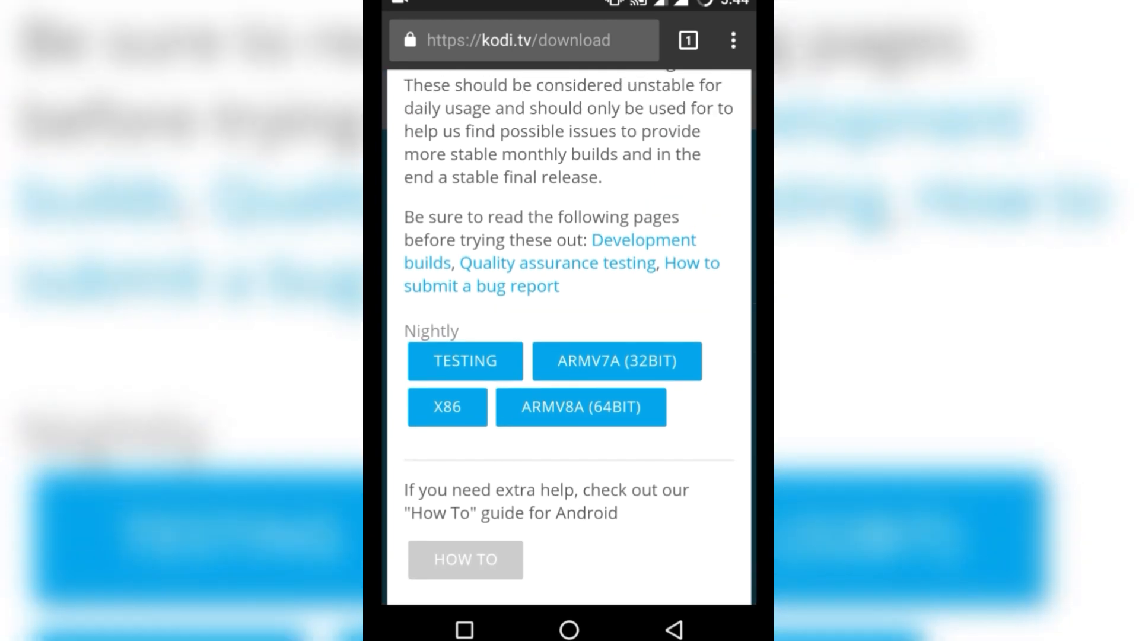